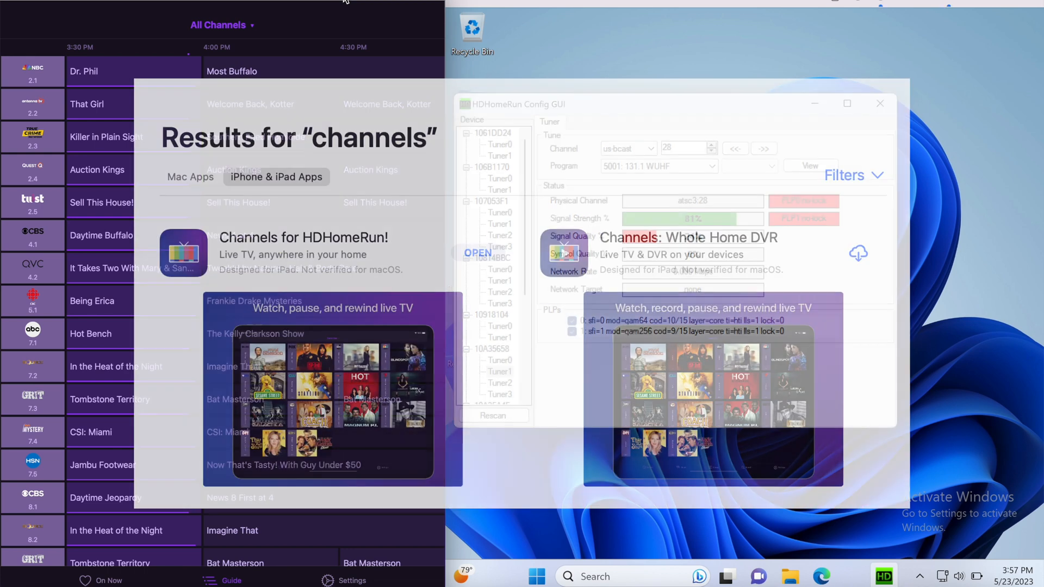
# - Review channel 28's program list, keeping 131.1 WUHF, then retune the Channel box to 16
pyautogui.click(880, 104)
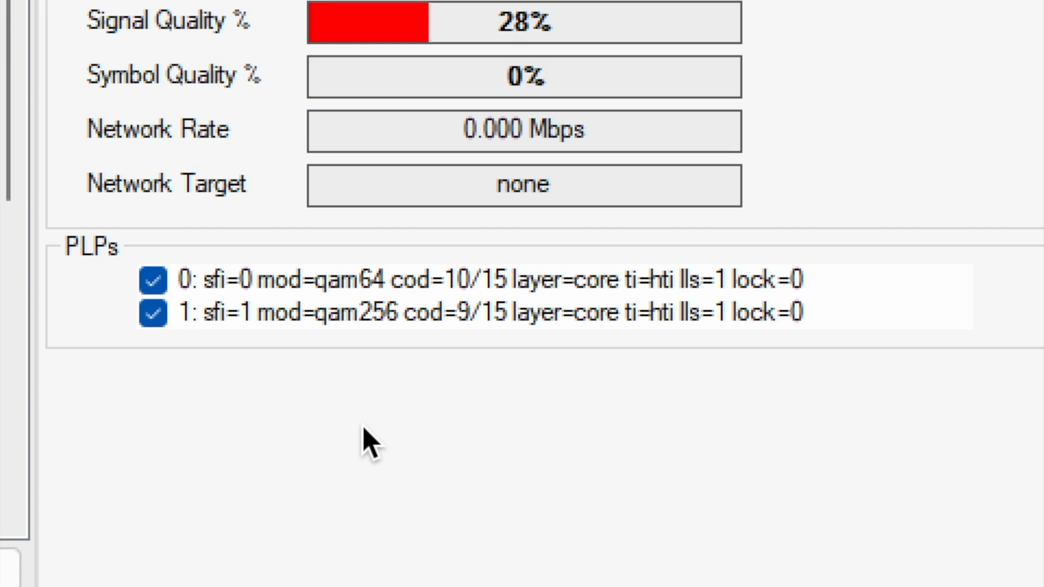
pyautogui.moveTo(457, 399)
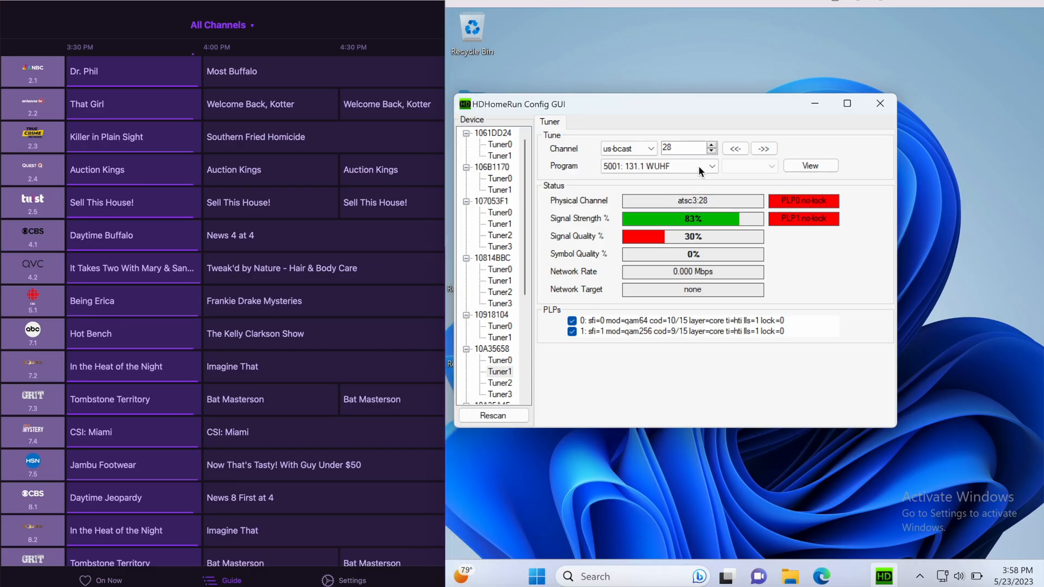
pyautogui.click(713, 166)
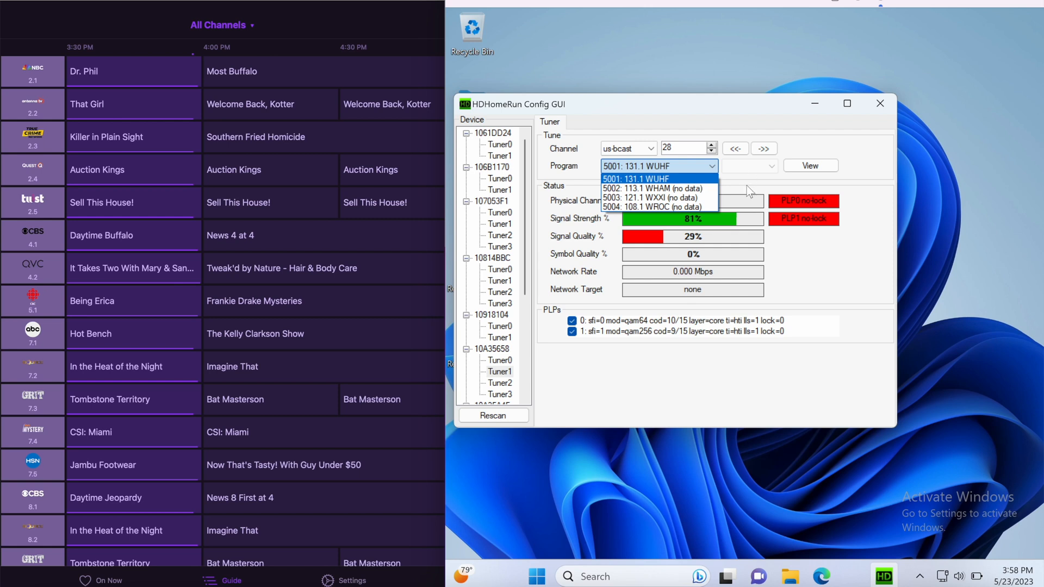
pyautogui.click(636, 178)
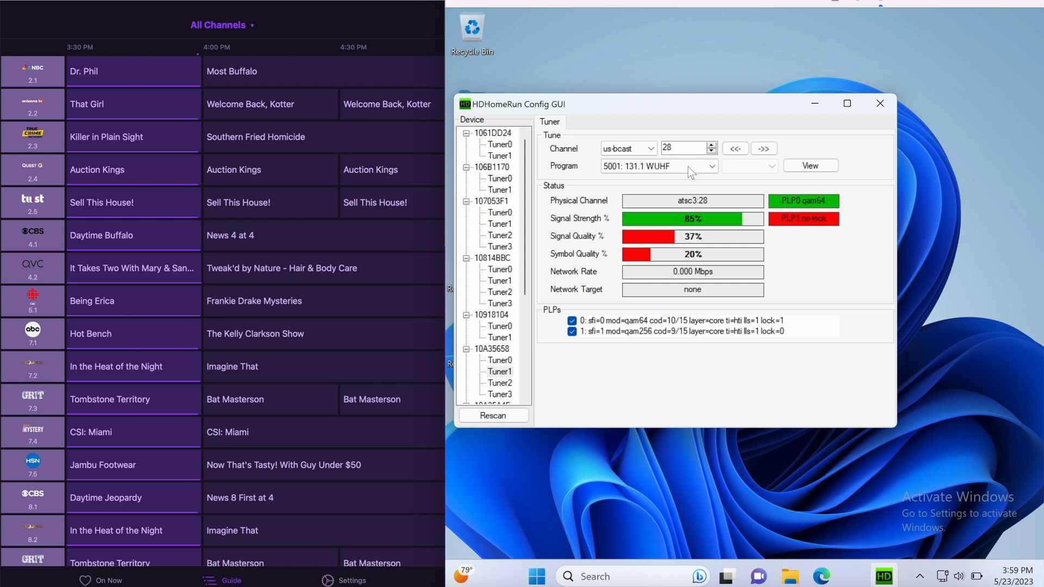
pyautogui.click(713, 166)
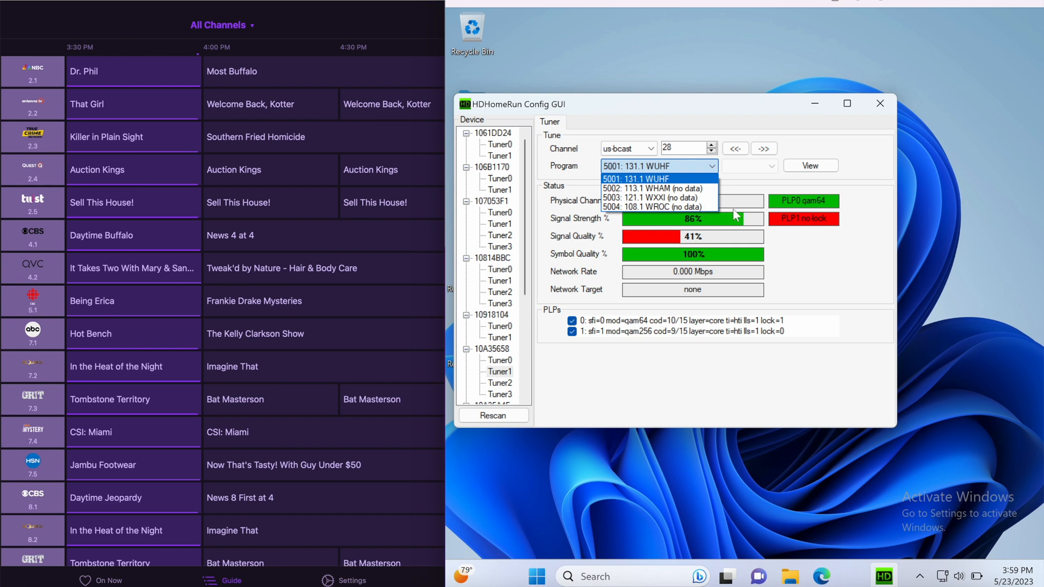
pyautogui.click(635, 179)
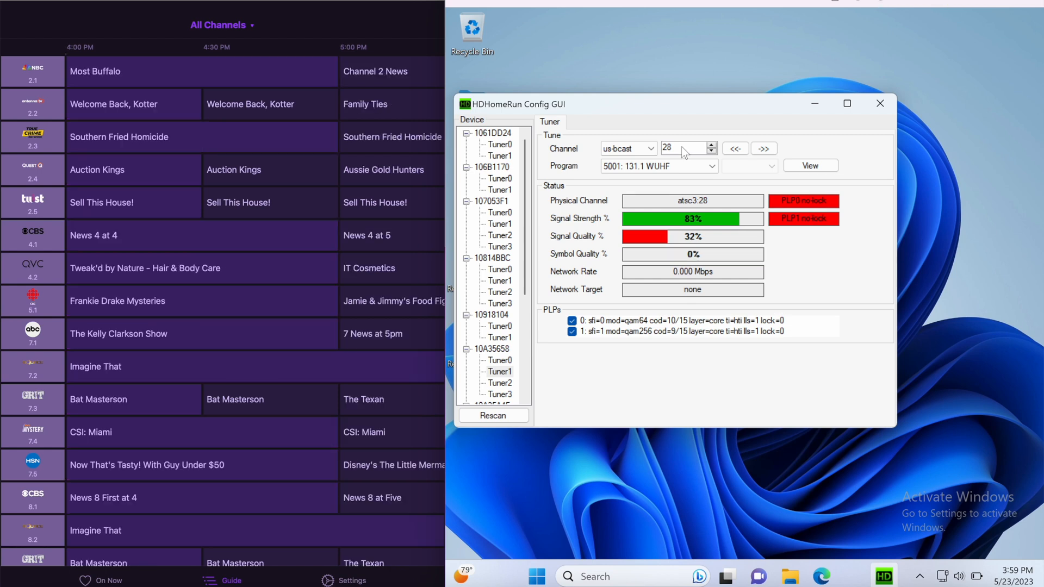
pyautogui.click(686, 148)
pyautogui.write('1')
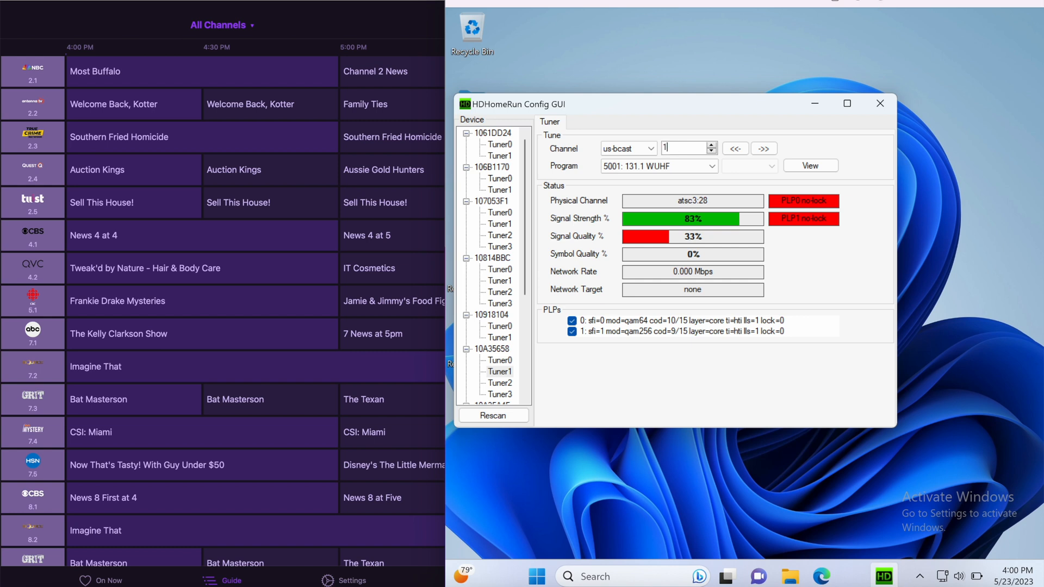
pyautogui.write('6')
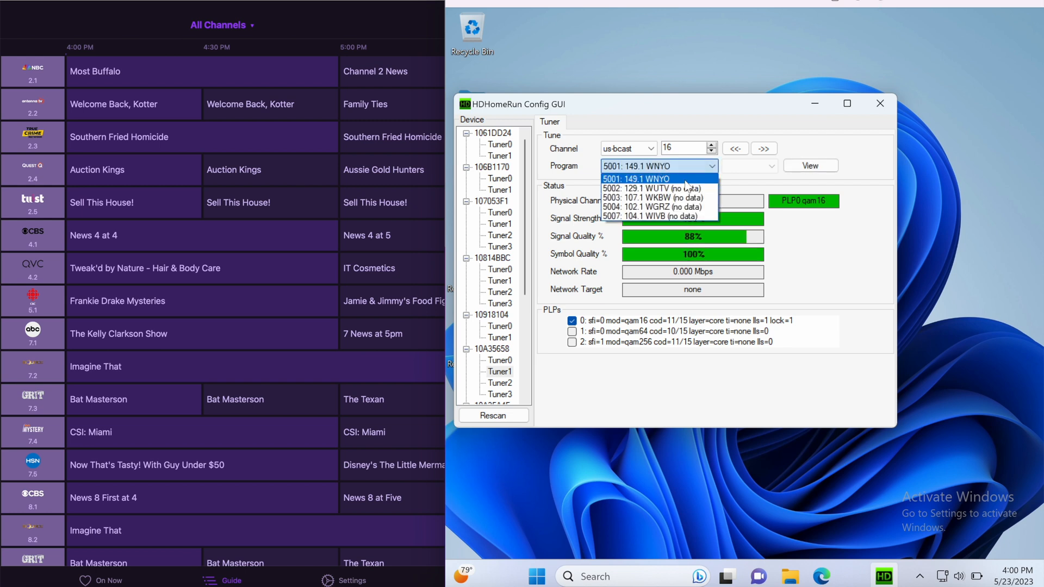
pyautogui.moveTo(741, 187)
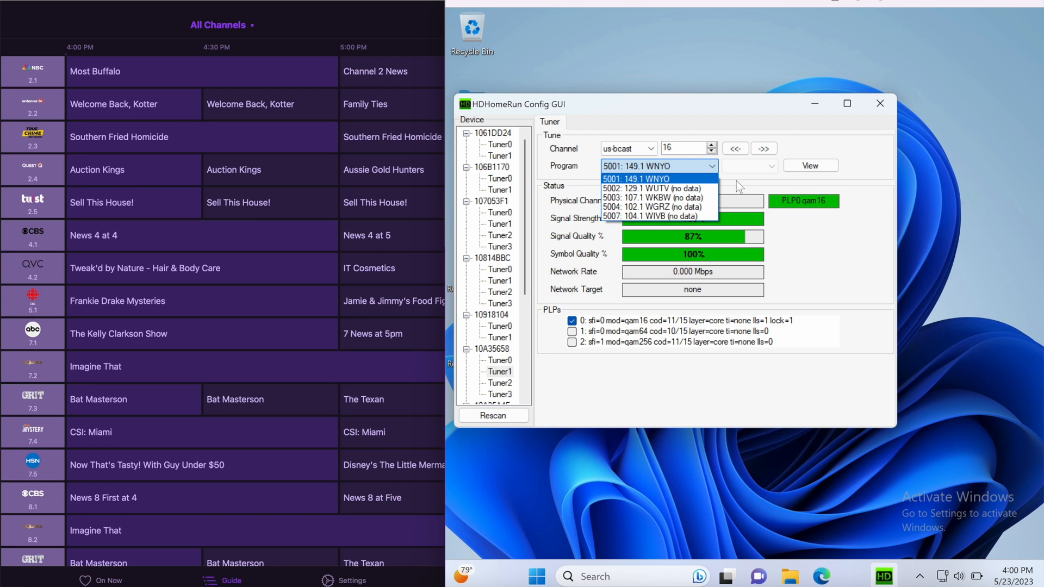
# - Keep 149.1 WNYO as the program and enable the second and third PLPs on channel 16
pyautogui.click(635, 179)
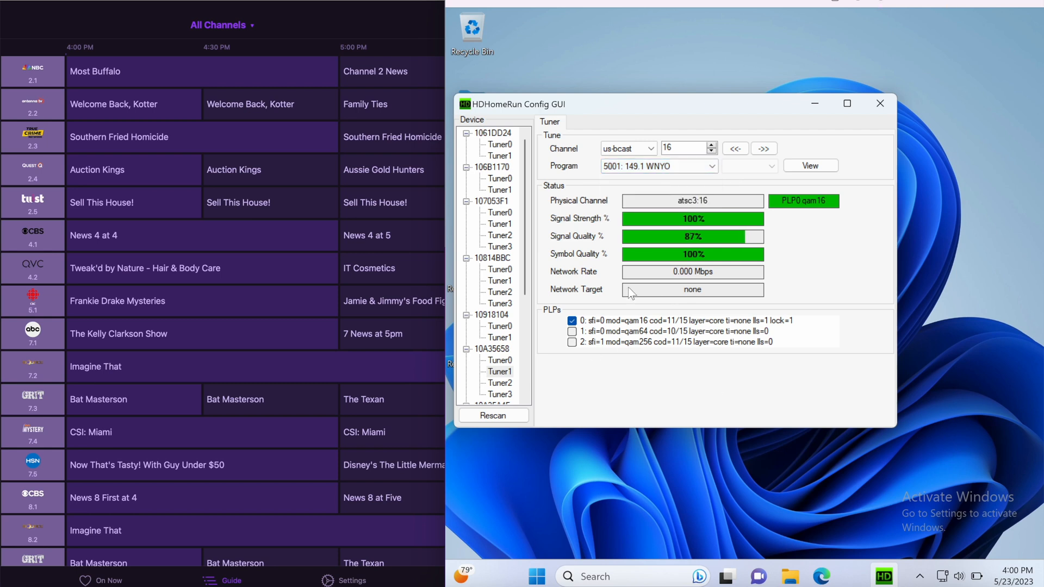
pyautogui.click(572, 332)
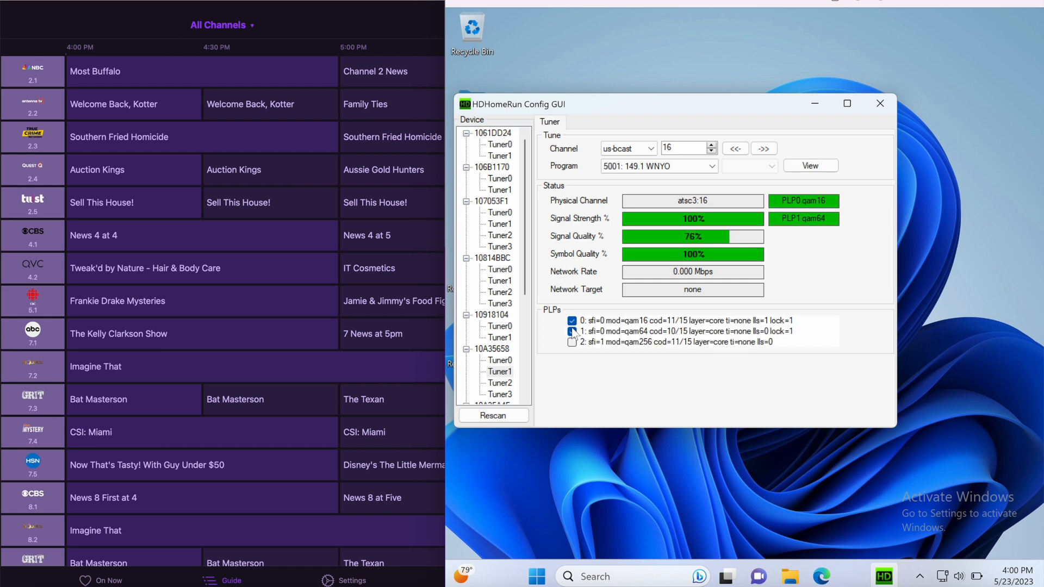
pyautogui.click(572, 331)
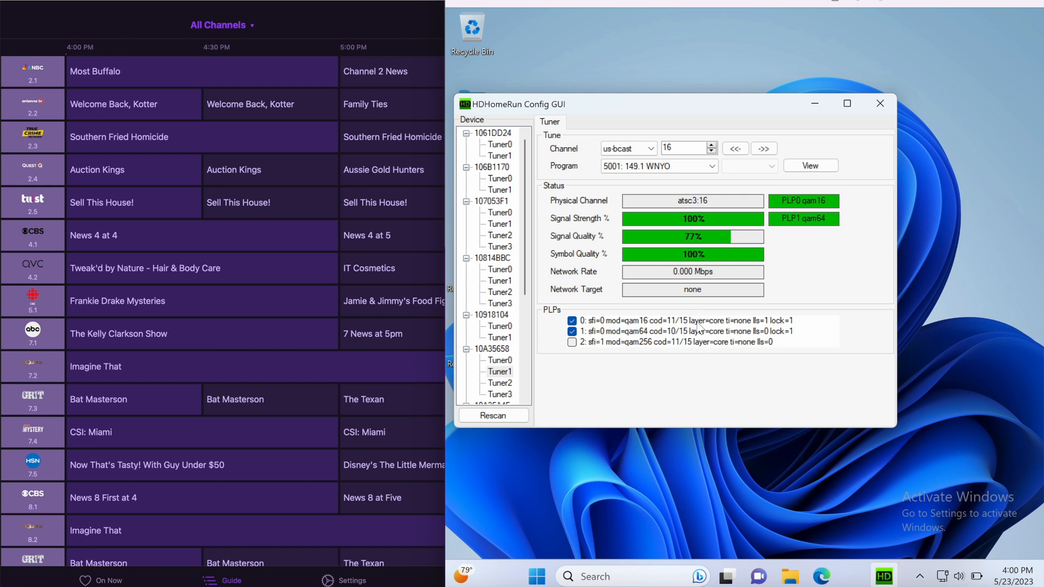
pyautogui.click(712, 166)
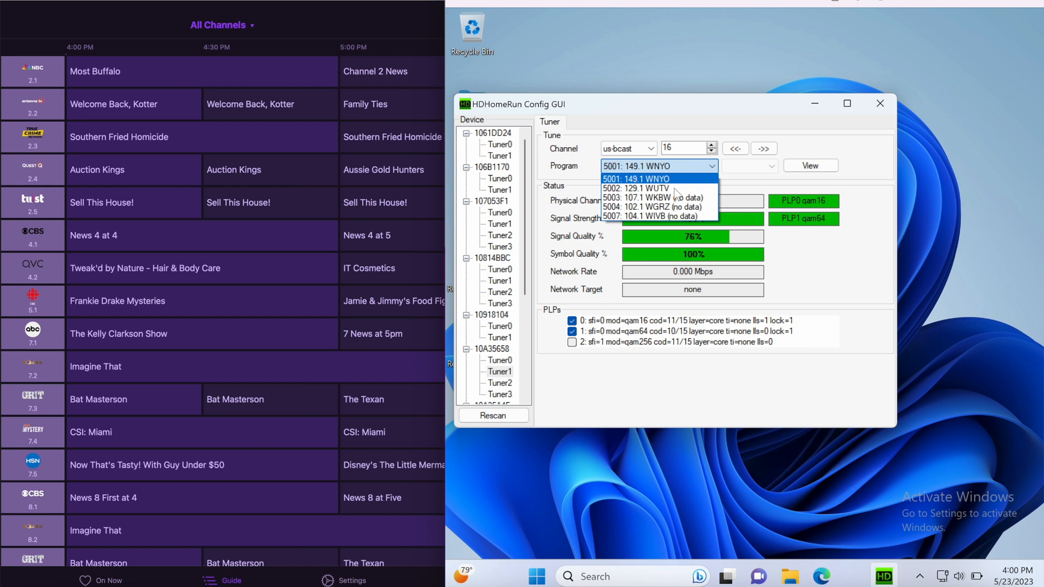
pyautogui.click(636, 178)
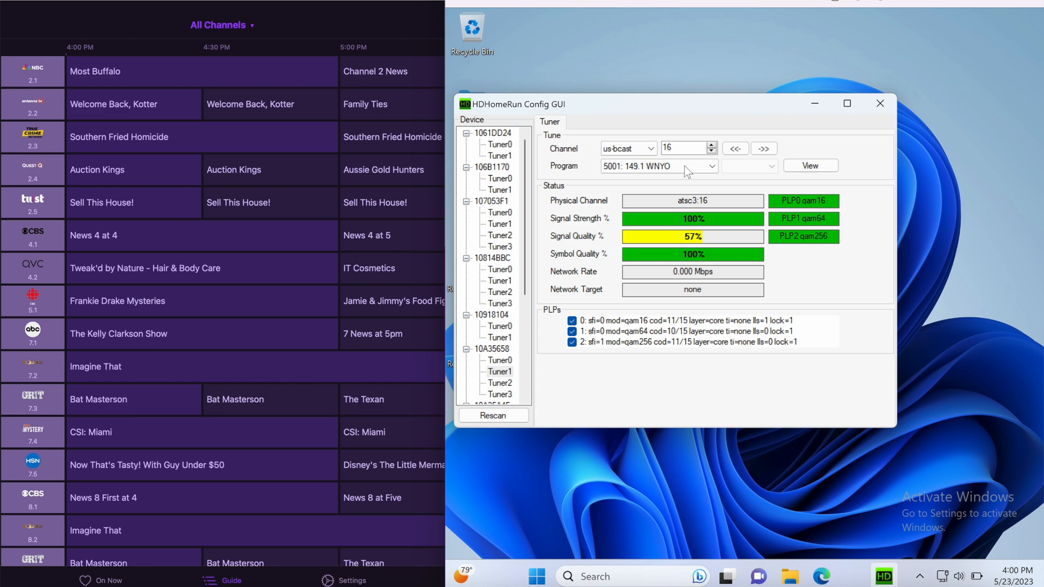
pyautogui.click(713, 166)
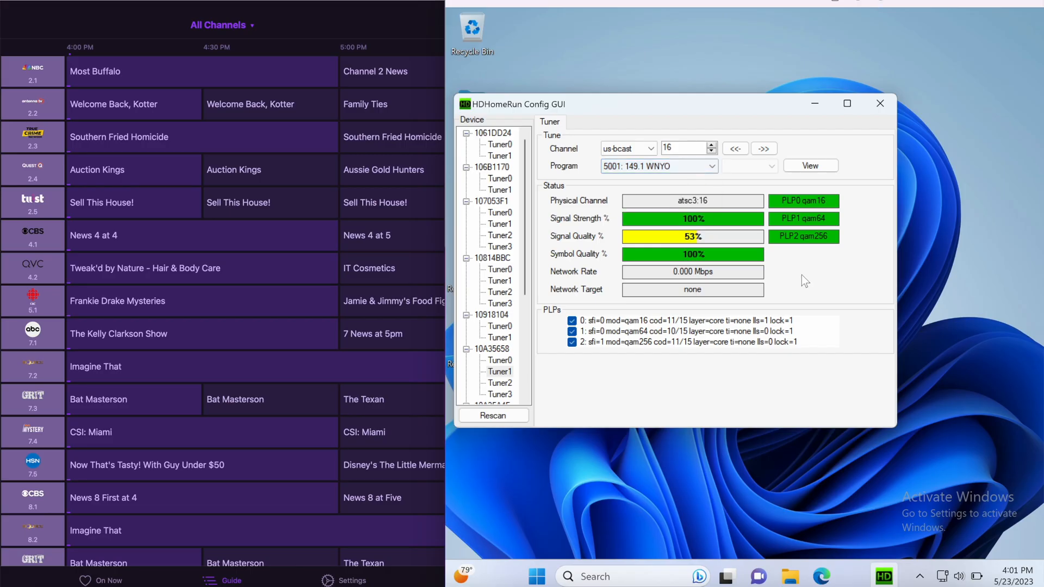
pyautogui.moveTo(746, 209)
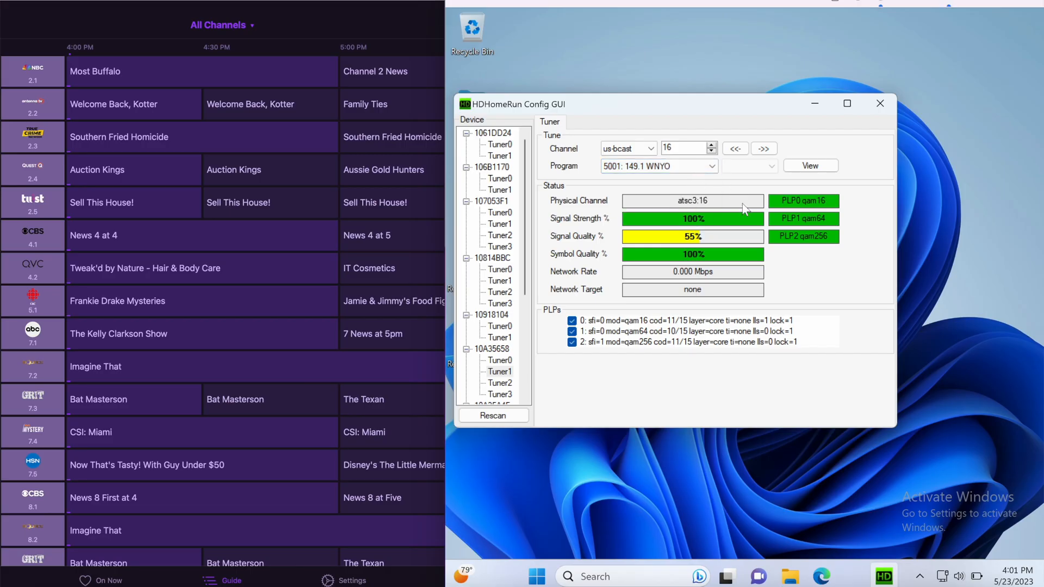
pyautogui.moveTo(786, 255)
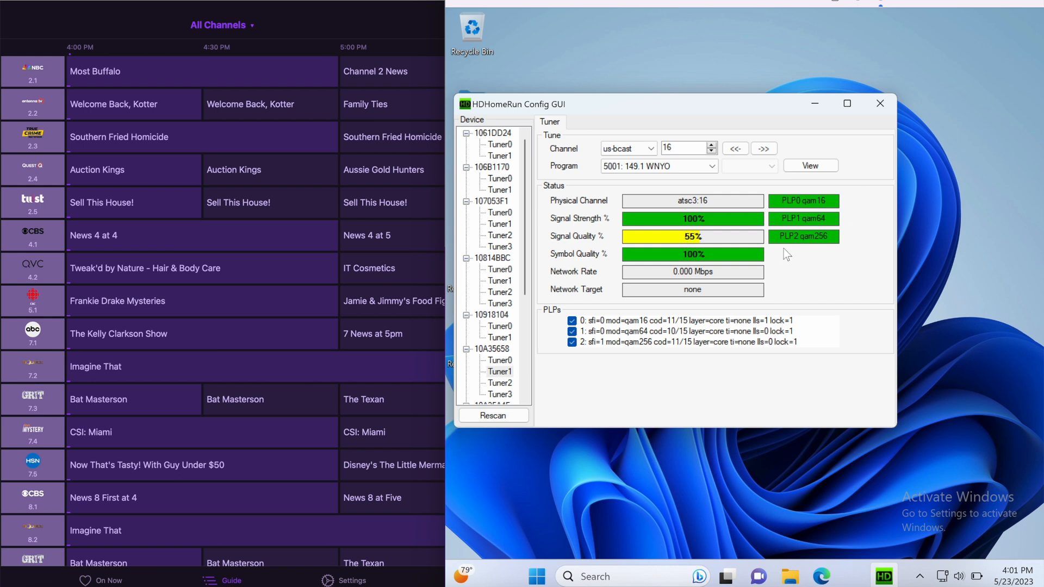
pyautogui.moveTo(821, 193)
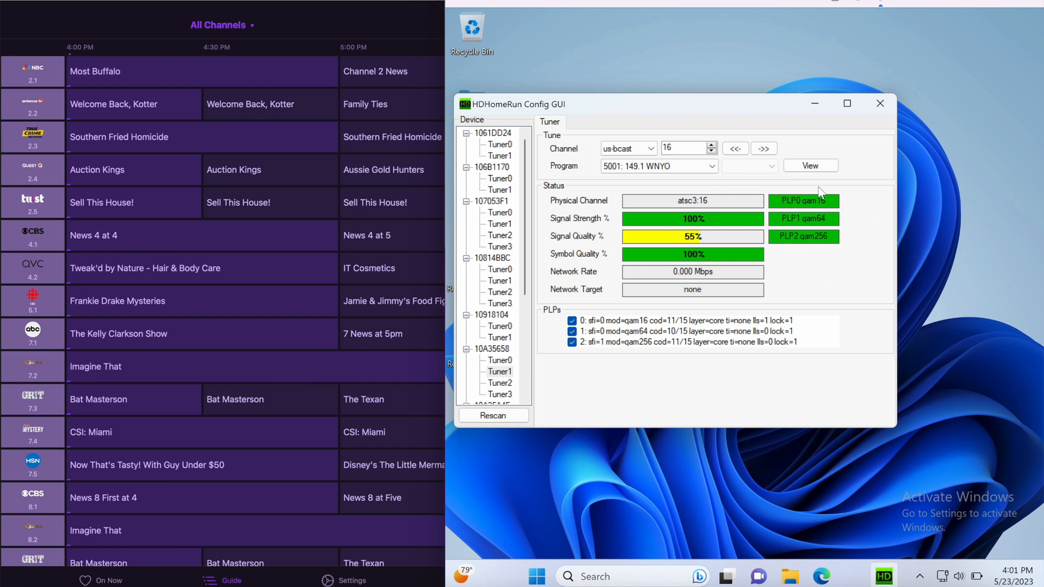
pyautogui.moveTo(828, 262)
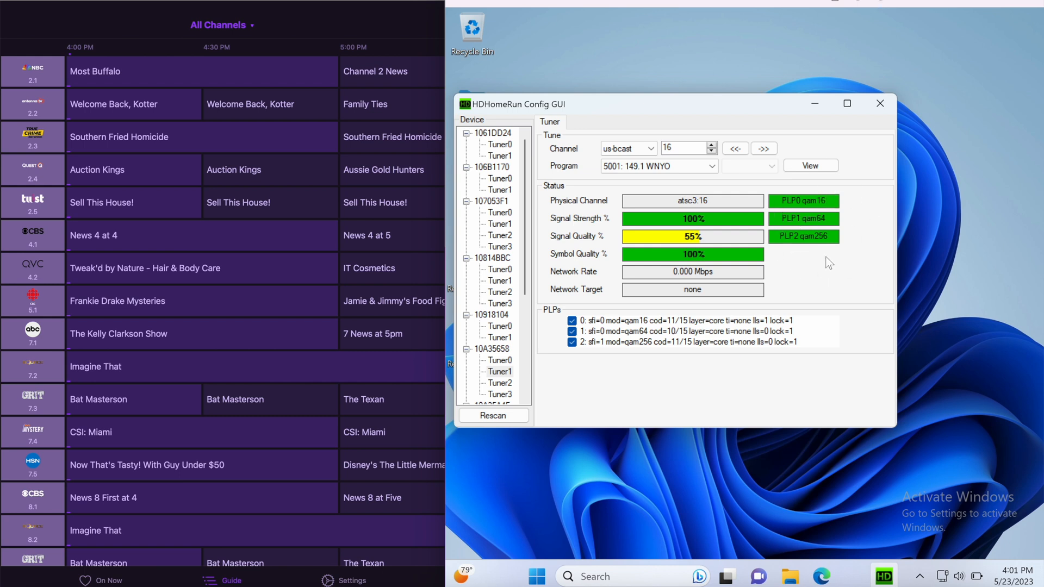
pyautogui.moveTo(698, 191)
pyautogui.write('28')
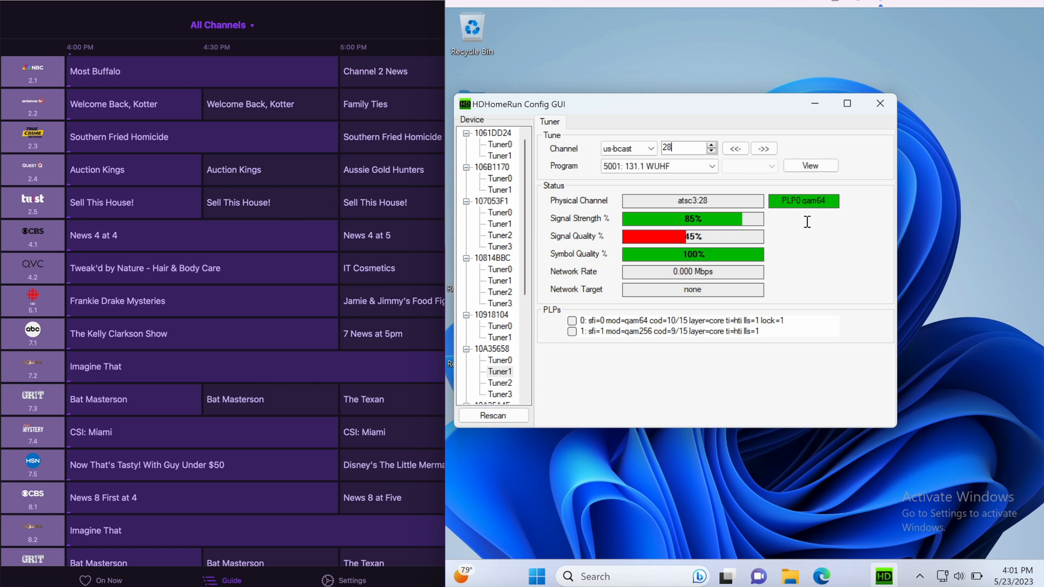
pyautogui.click(713, 166)
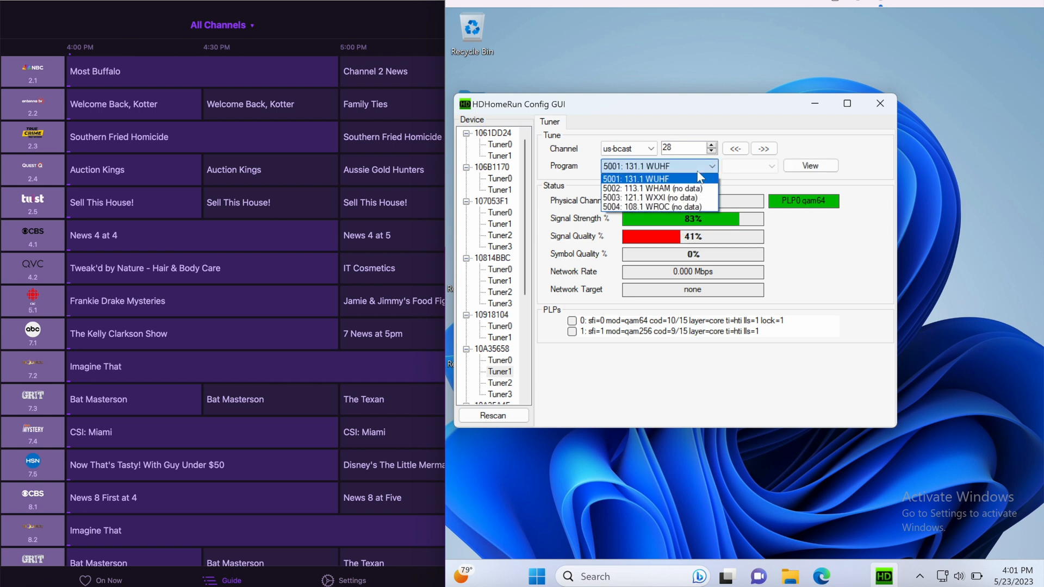
pyautogui.click(636, 178)
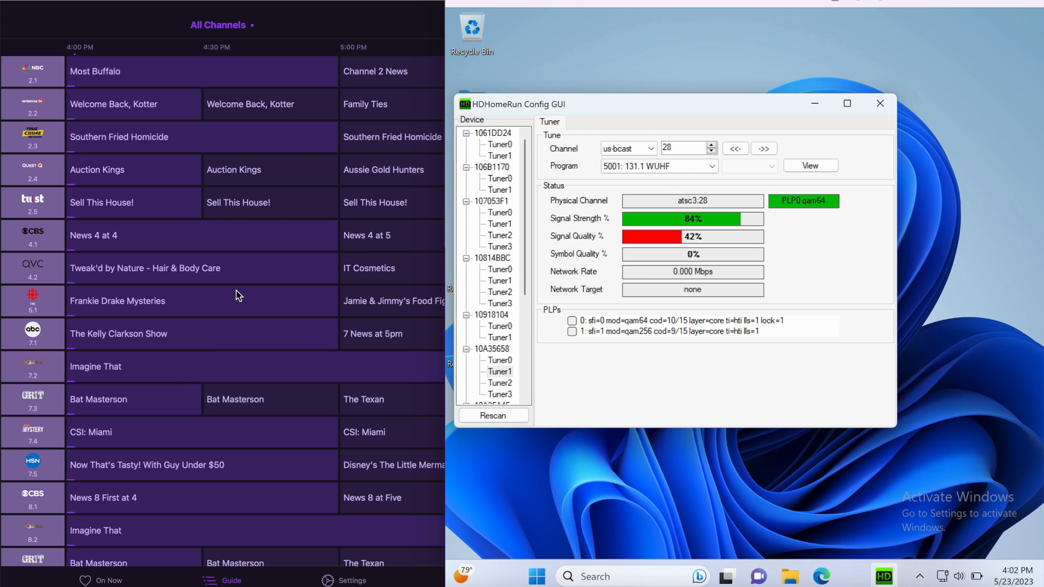
# - Scroll the Channels guide down toward the FOX 131.1 row
pyautogui.scroll(-3)
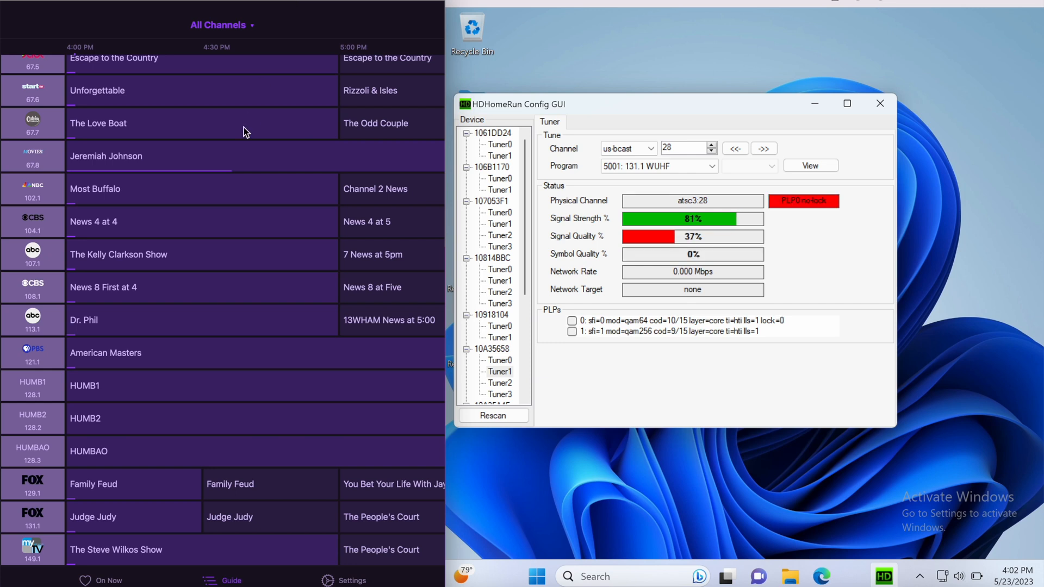
pyautogui.moveTo(109, 528)
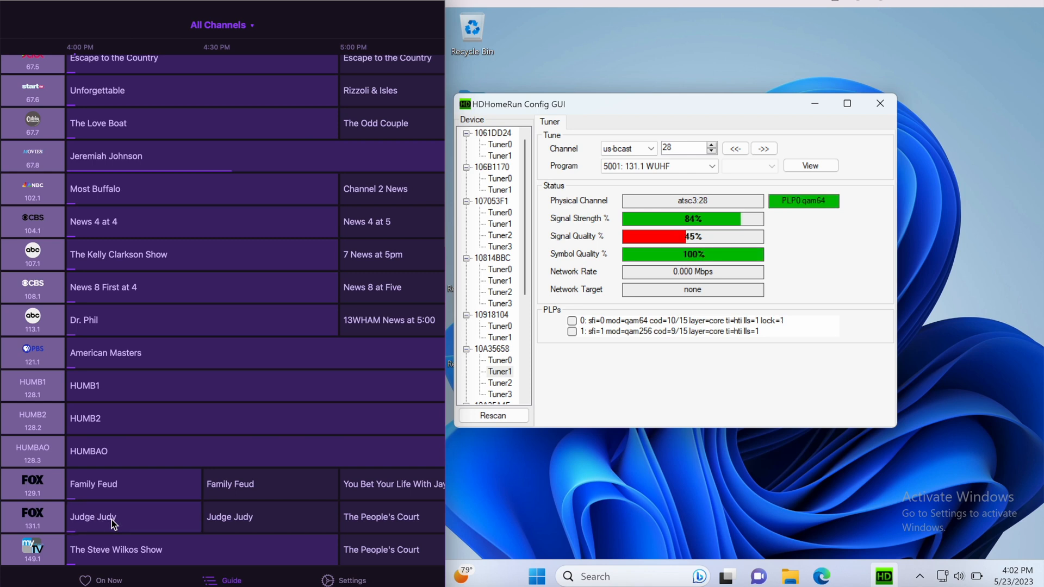
pyautogui.moveTo(223, 455)
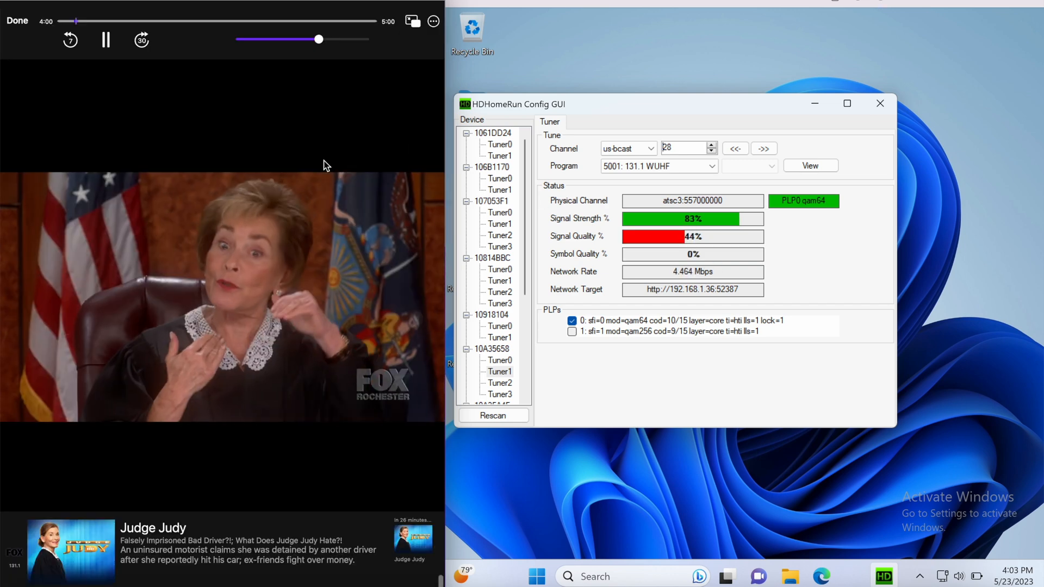
# - Turn on stream statistics from the player's playback options menu
pyautogui.click(434, 21)
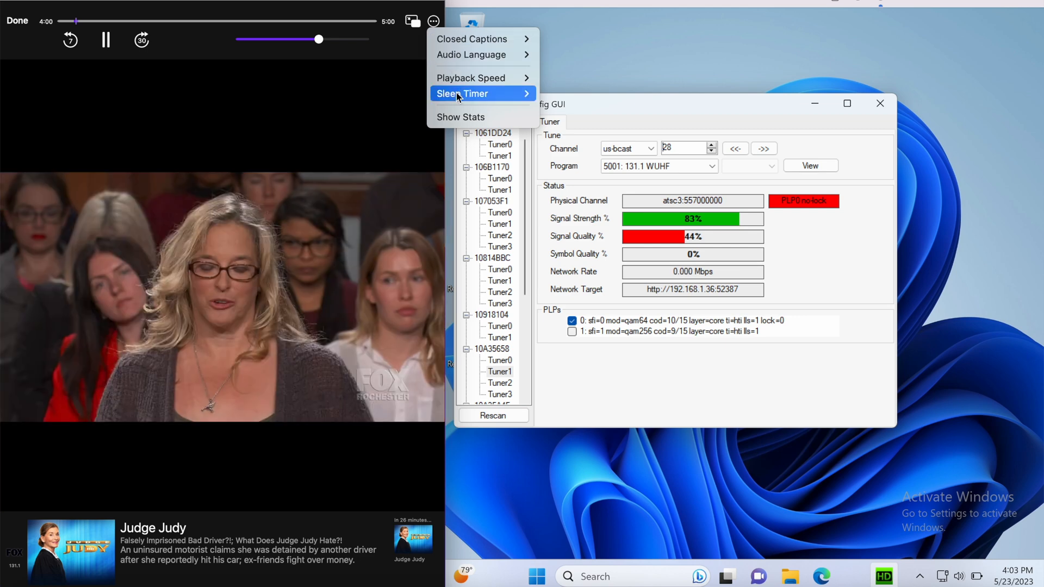
pyautogui.click(460, 116)
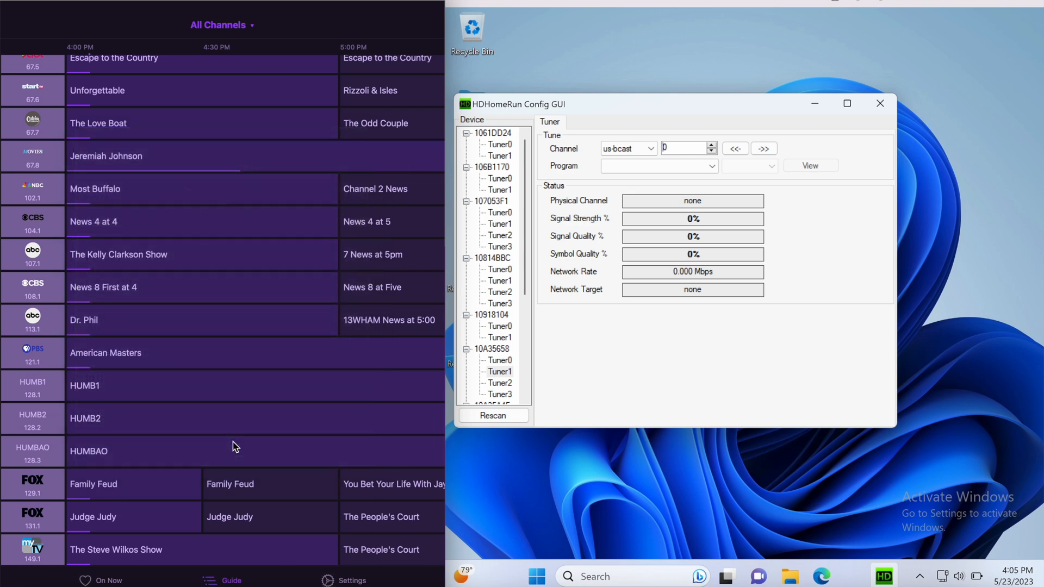
pyautogui.click(93, 484)
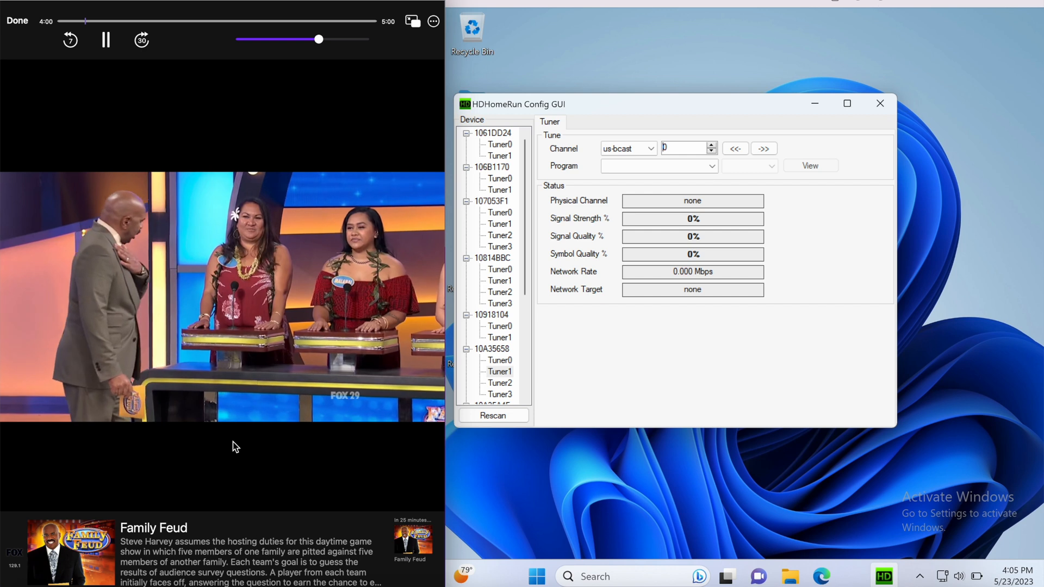
pyautogui.click(433, 21)
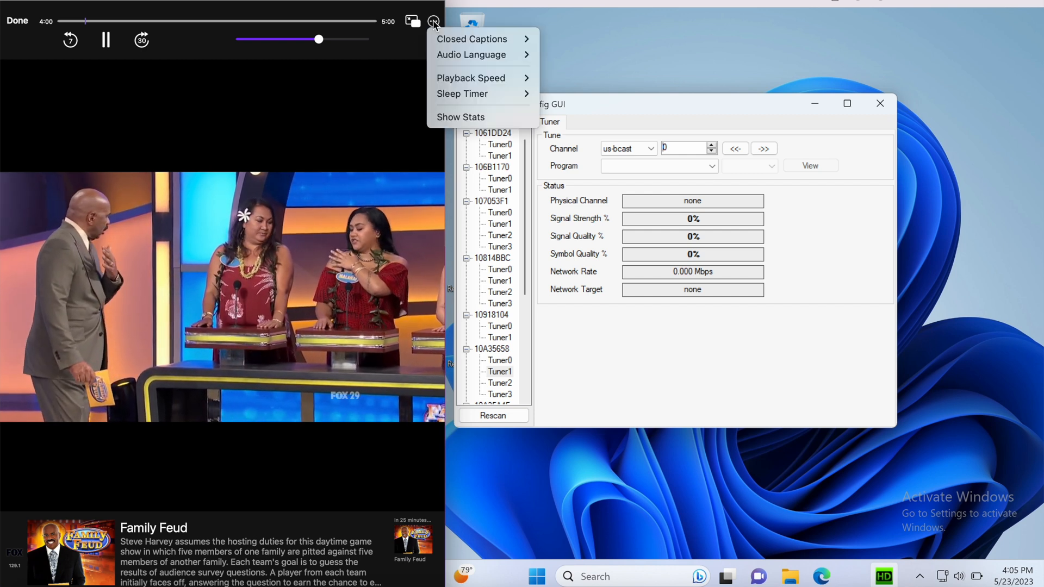
pyautogui.click(461, 117)
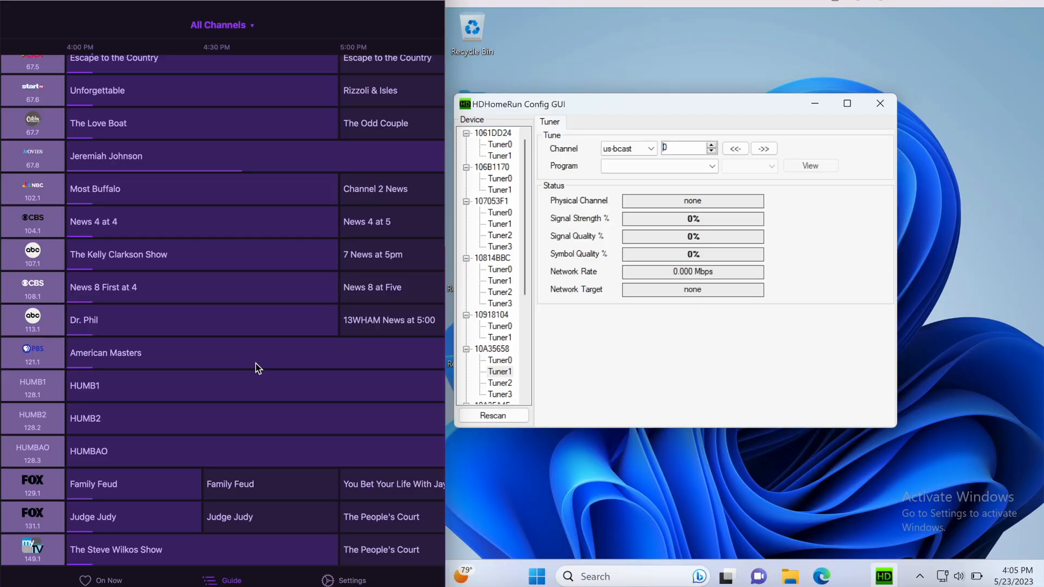
# - Open the Judge Judy listing in the FOX 131.1 guide row
pyautogui.click(93, 517)
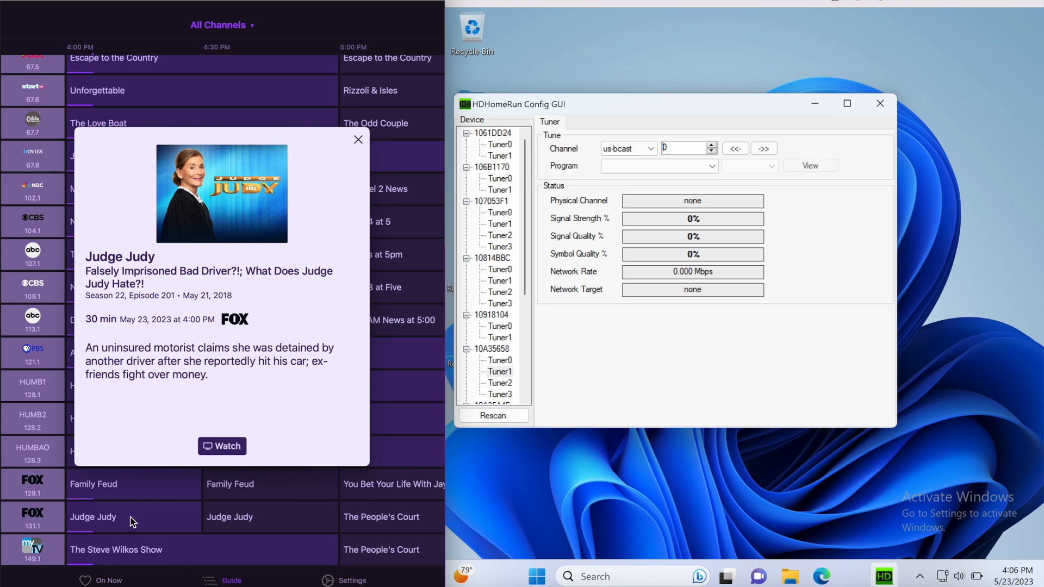
pyautogui.click(222, 446)
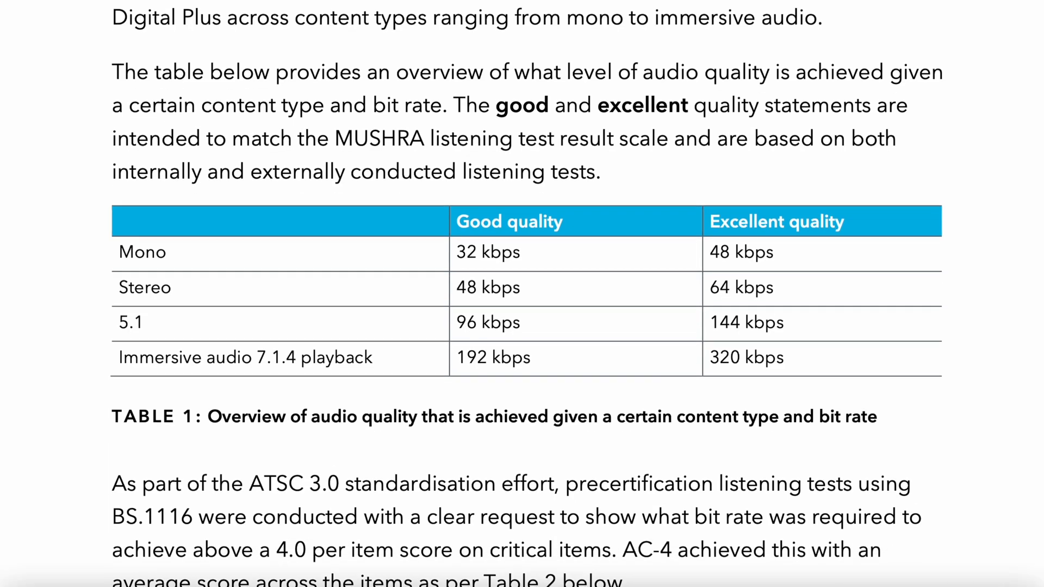
# - Scroll the ATSC 3.0 PDF down to Table 2: AC-4 average score
pyautogui.scroll(-3)
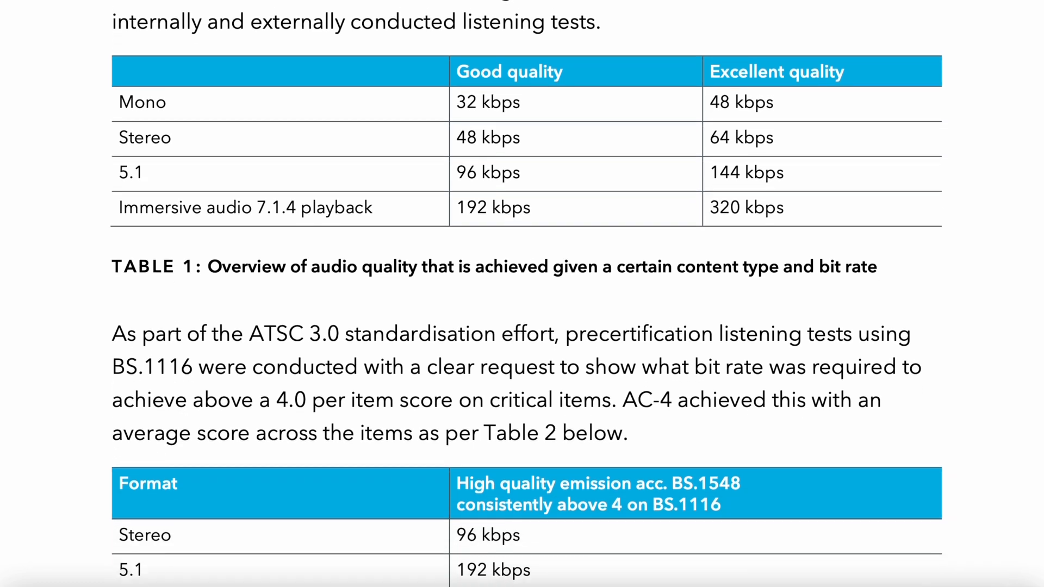
pyautogui.scroll(-3)
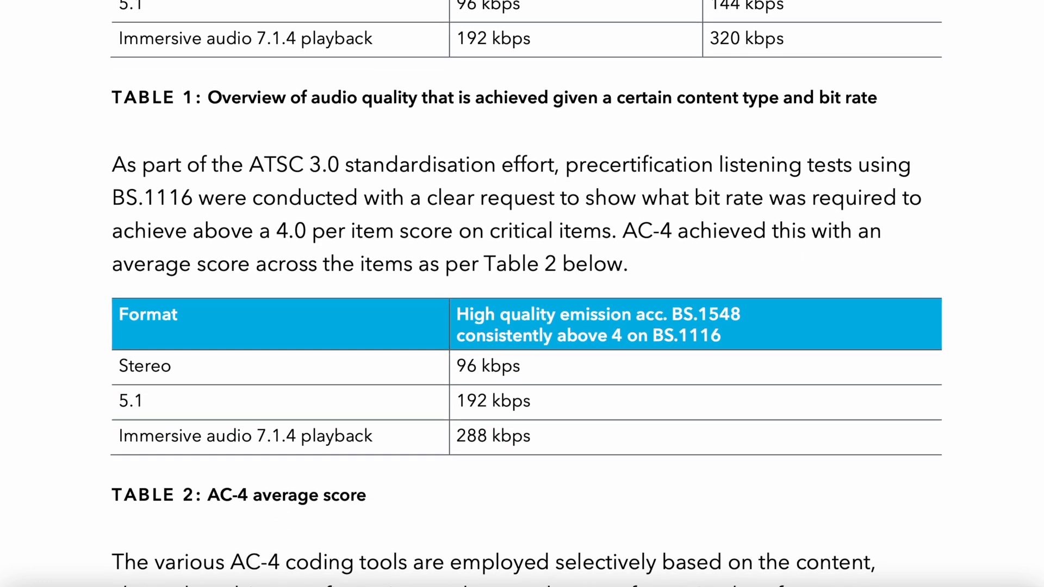
pyautogui.scroll(-3)
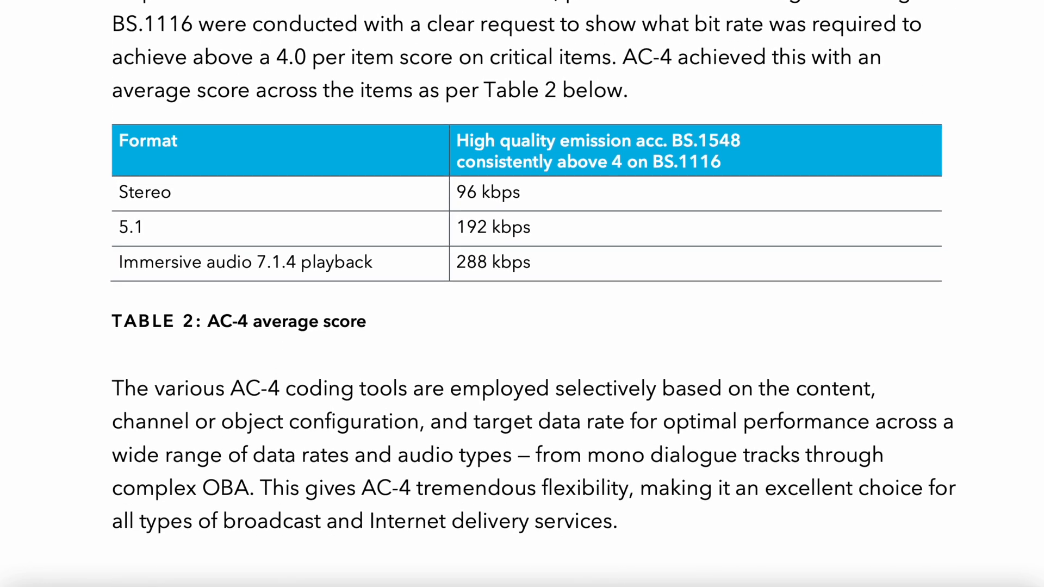